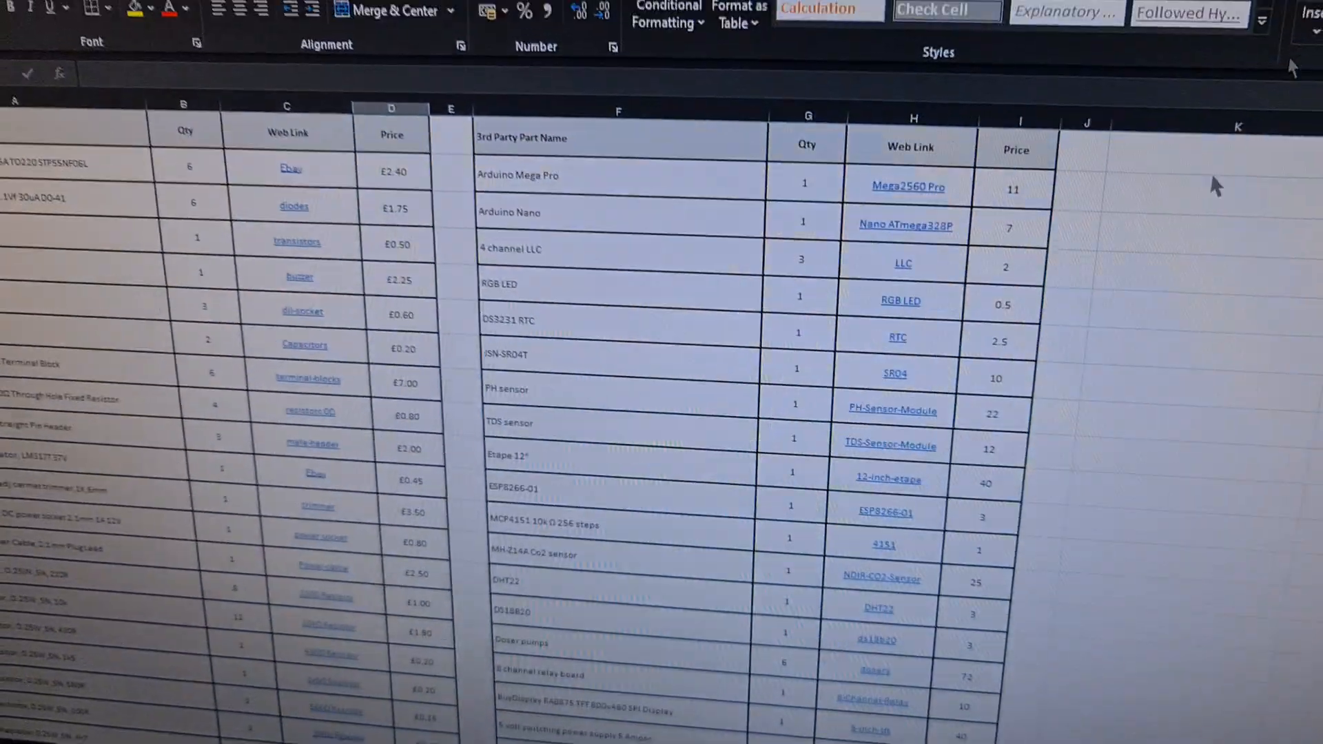
scroll("down", 3)
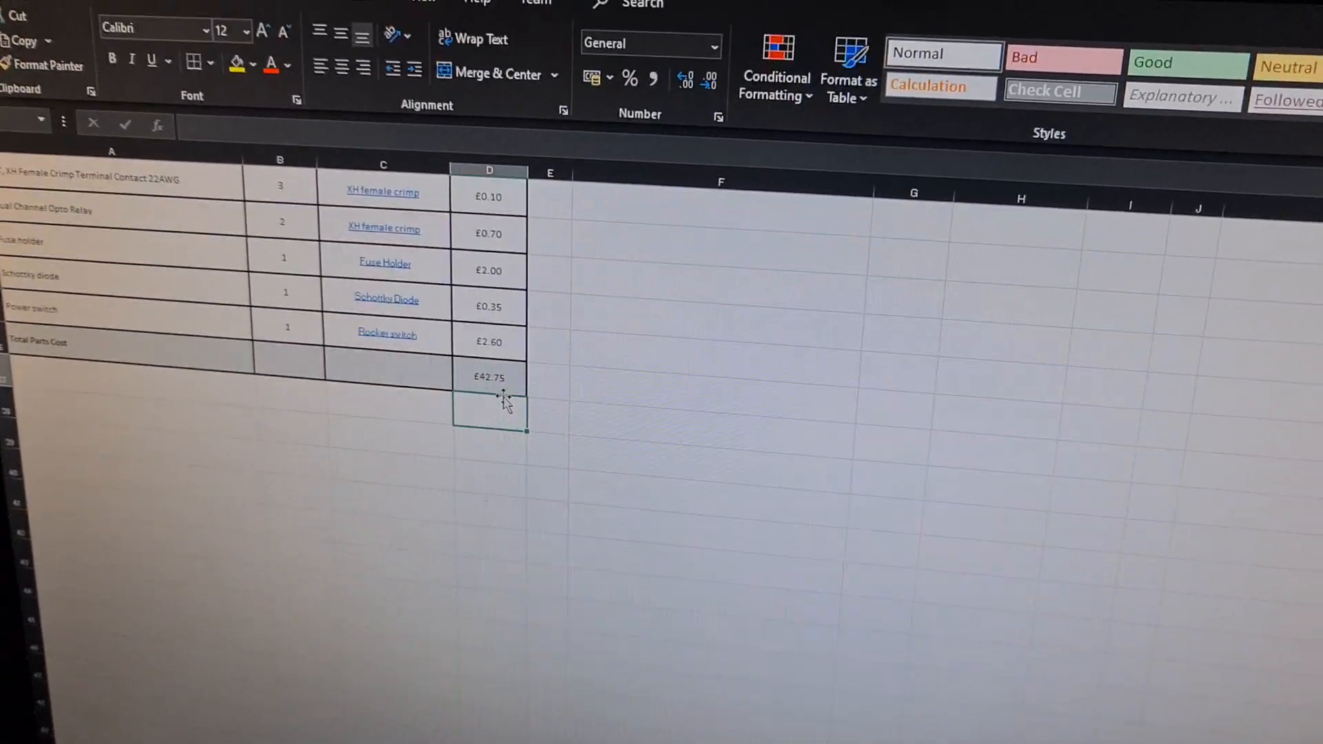
scroll("up", 3)
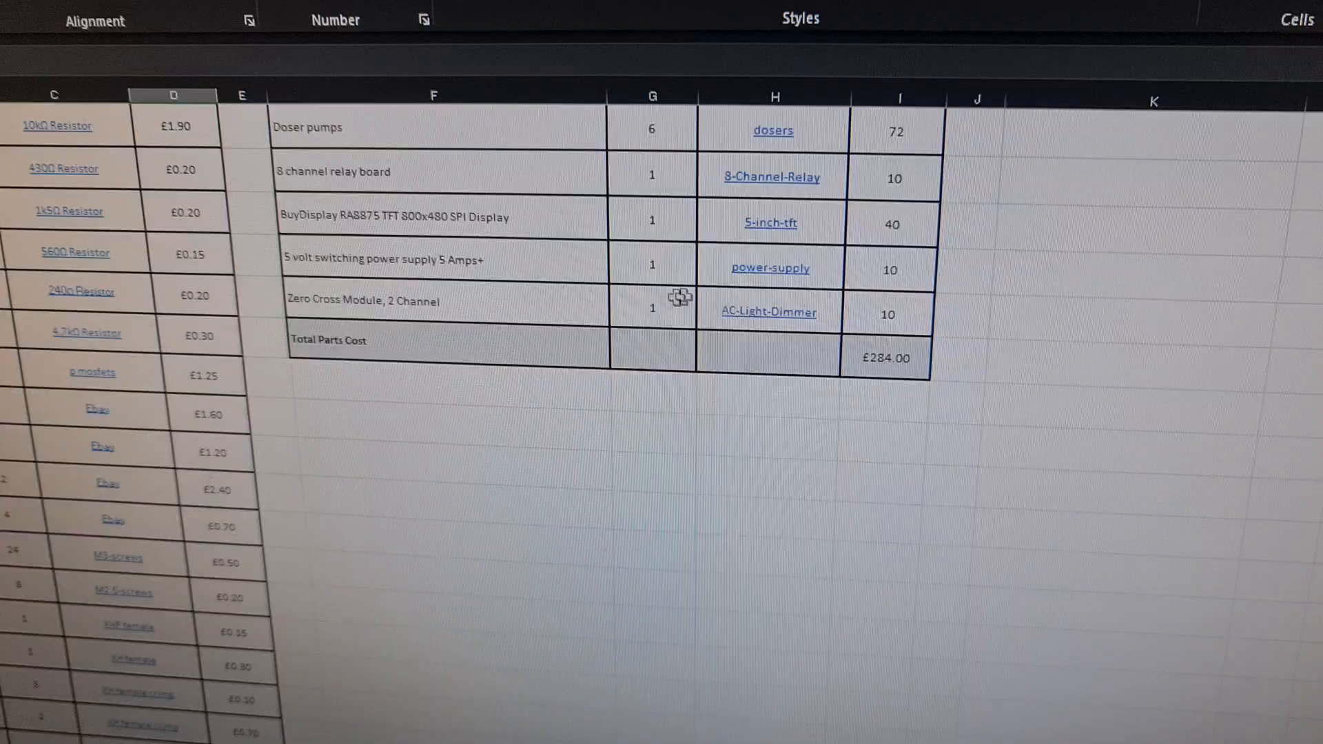
scroll("up", 3)
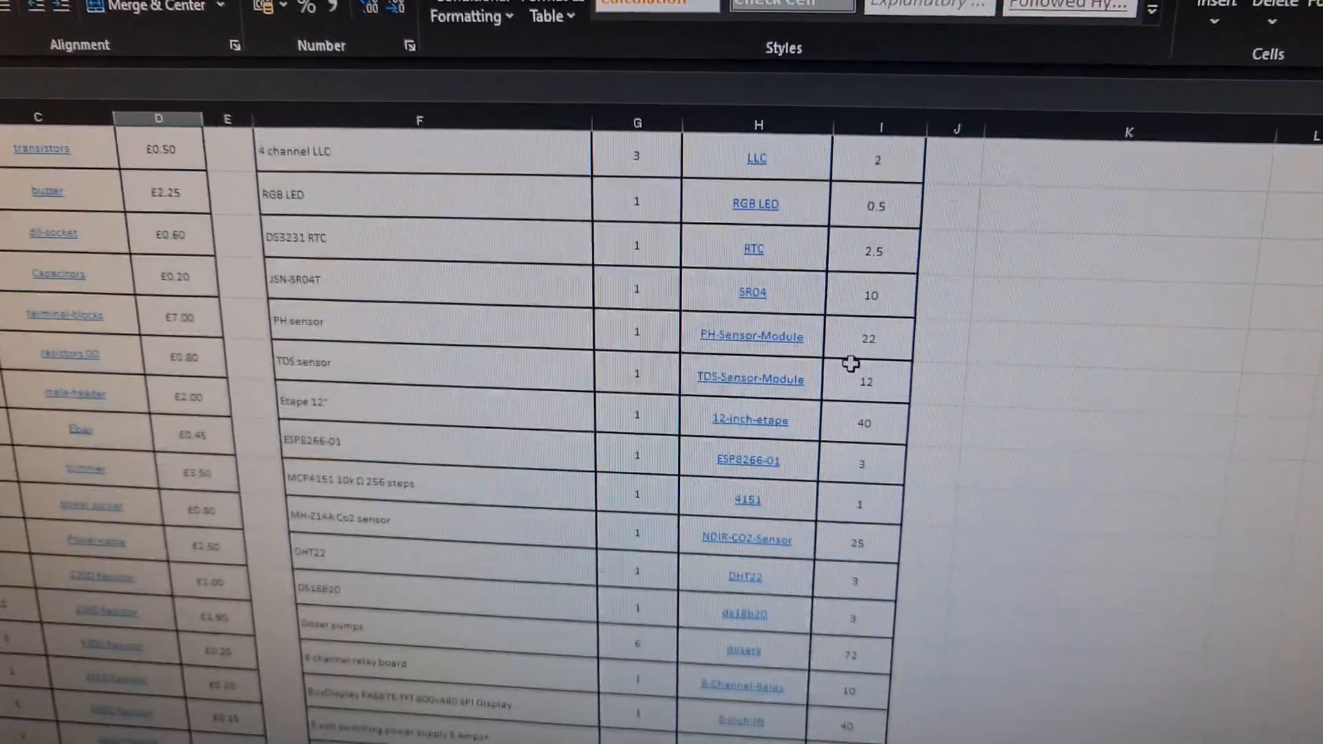
scroll("up", 3)
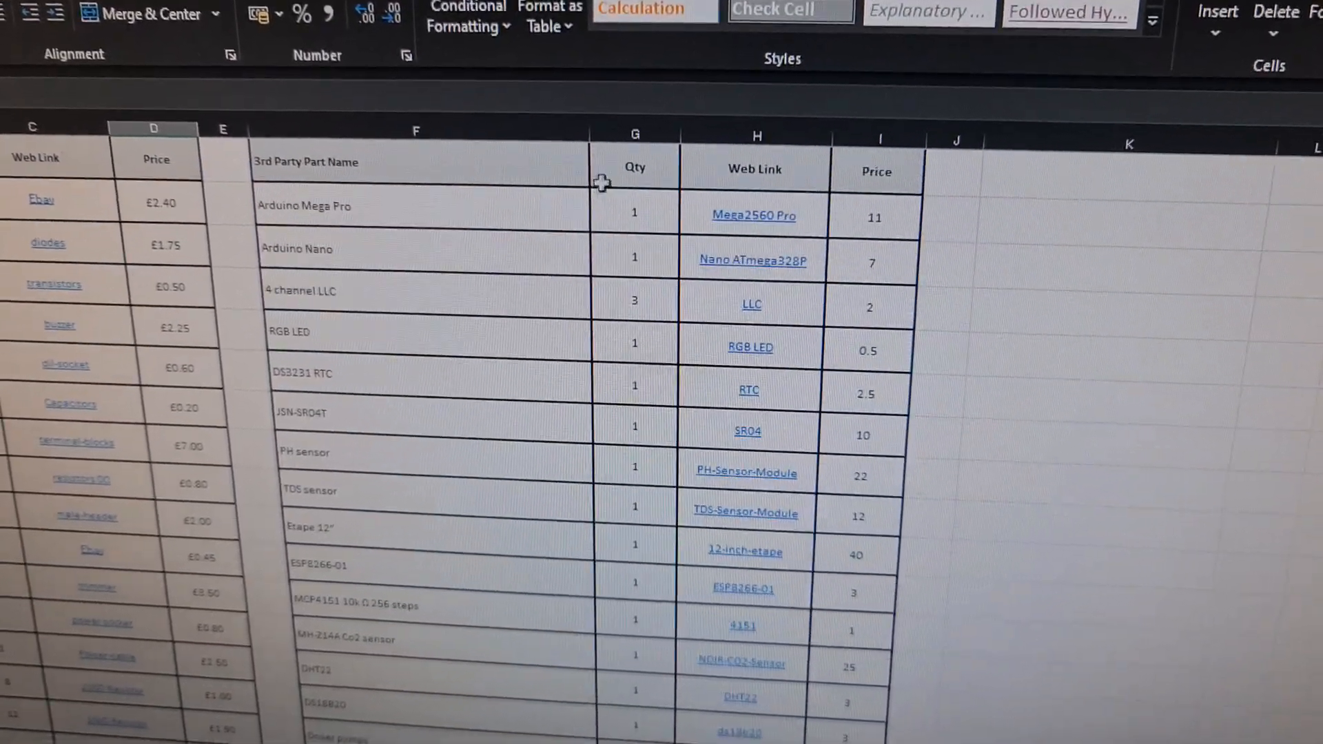
scroll("down", 3)
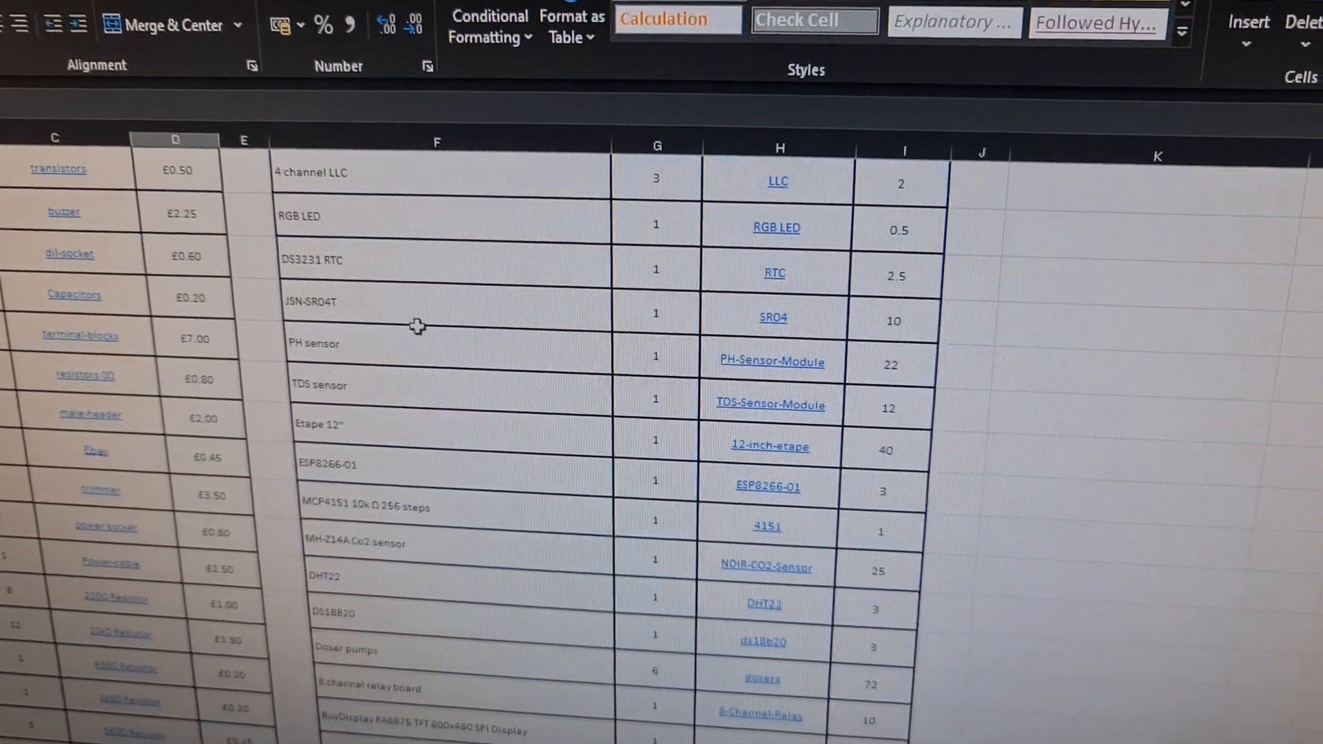
scroll("down", 3)
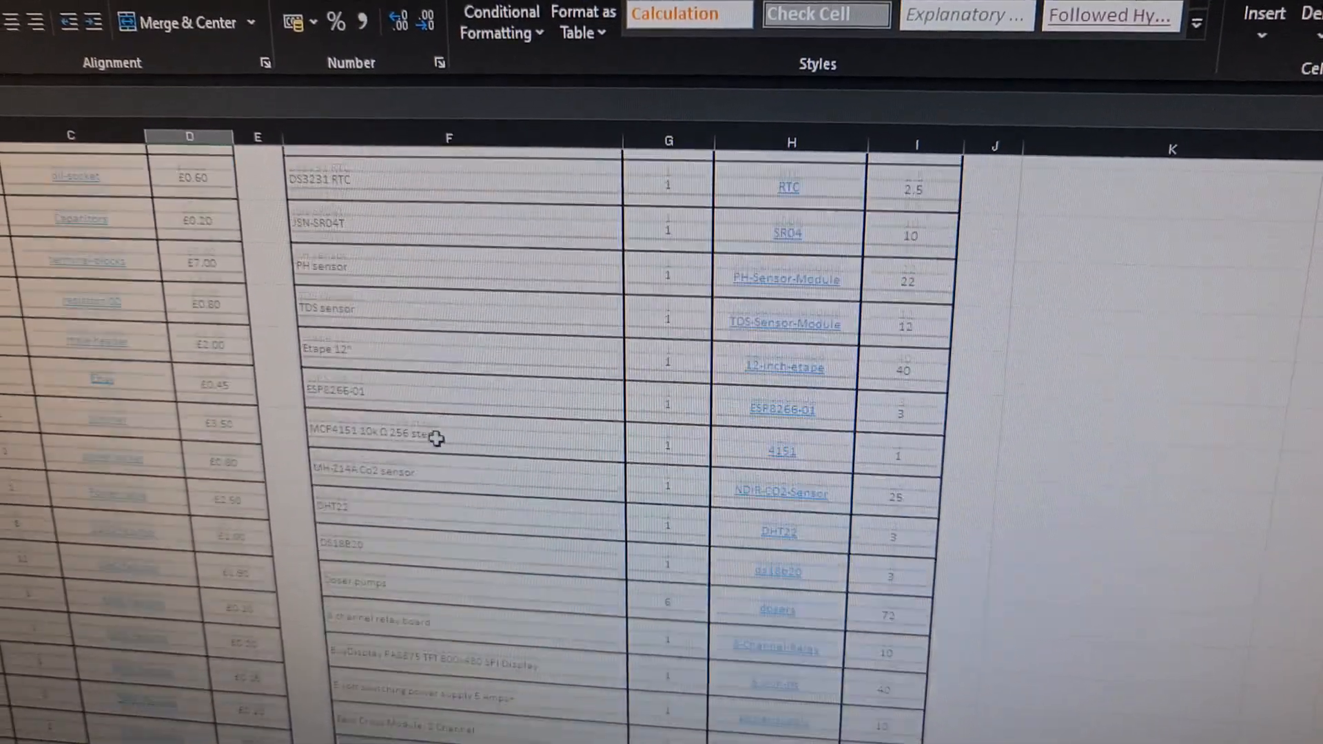
scroll("down", 3)
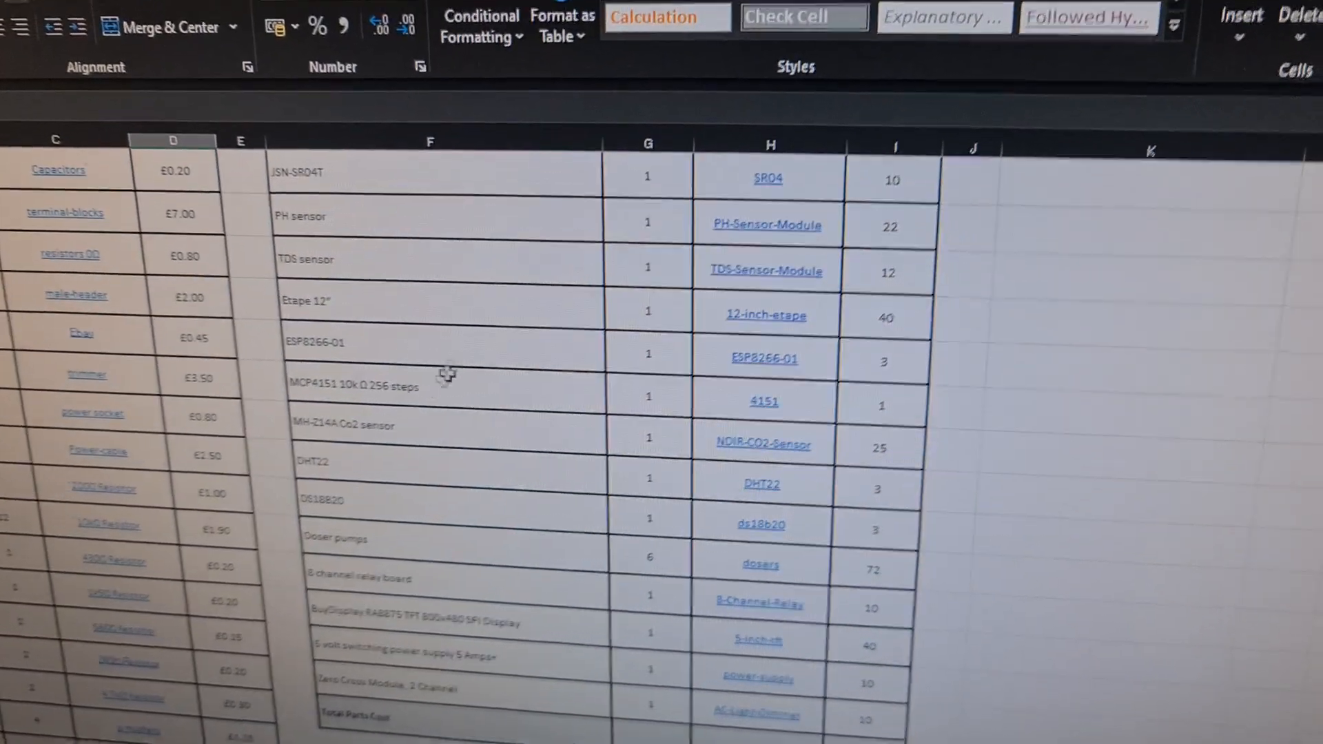
scroll("down", 3)
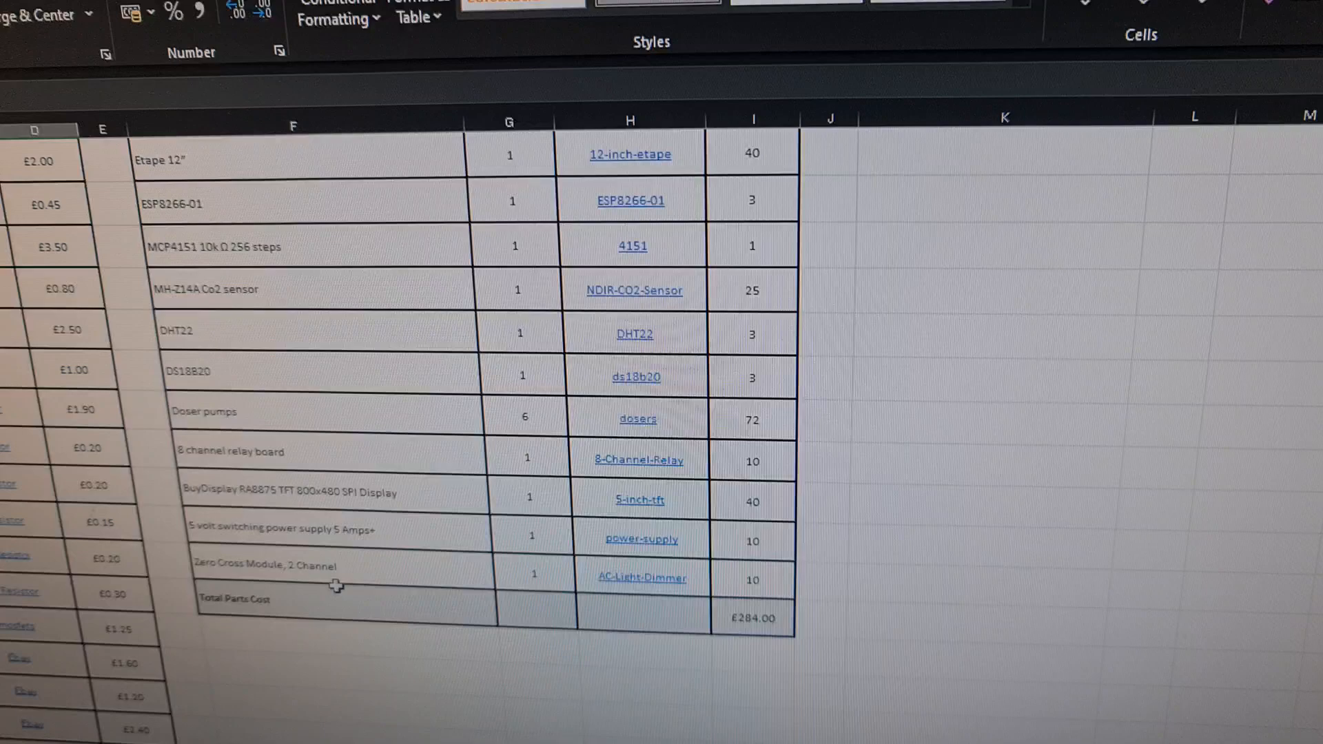
scroll("down", 3)
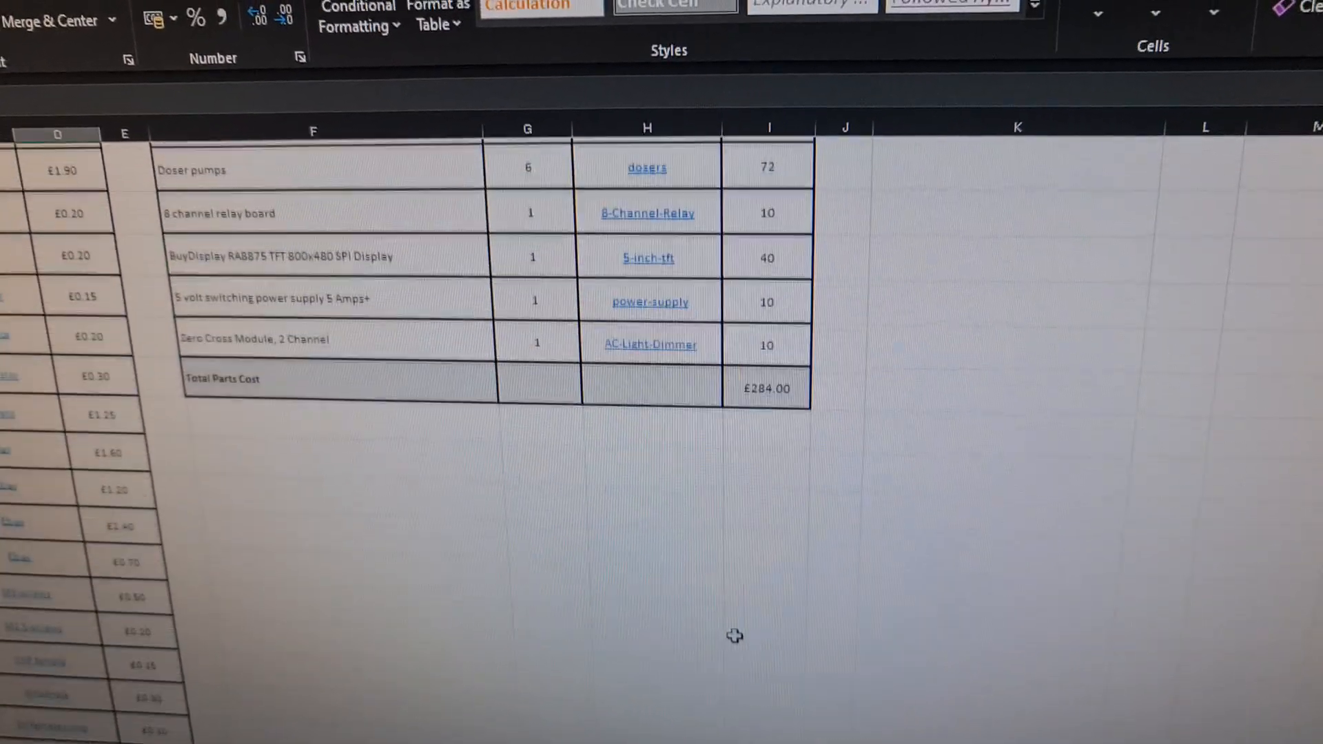